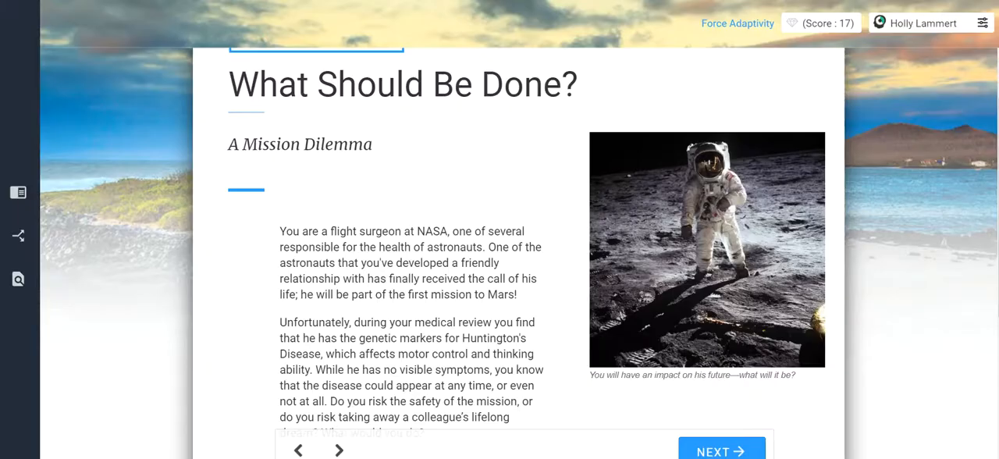
# - Advance to the Conclusion page, finish the lesson, and close the 'You're done!' popup
pyautogui.scroll(-3)
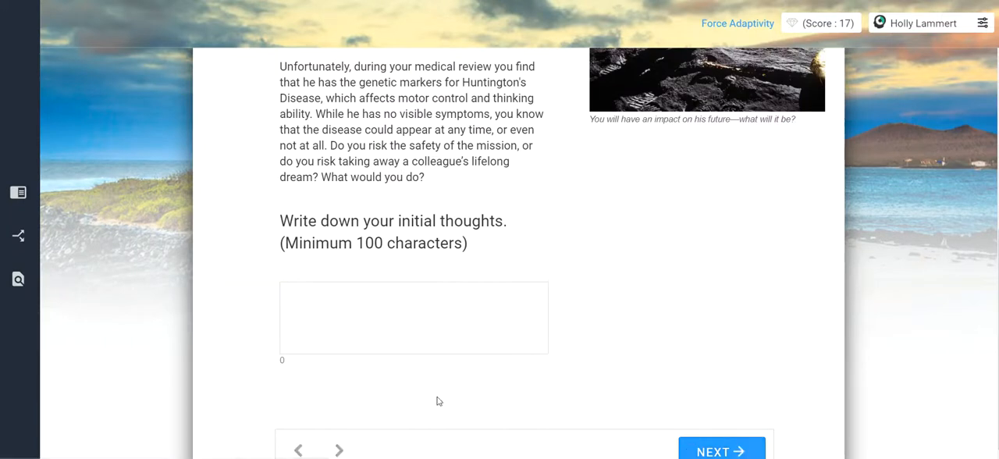
pyautogui.click(720, 451)
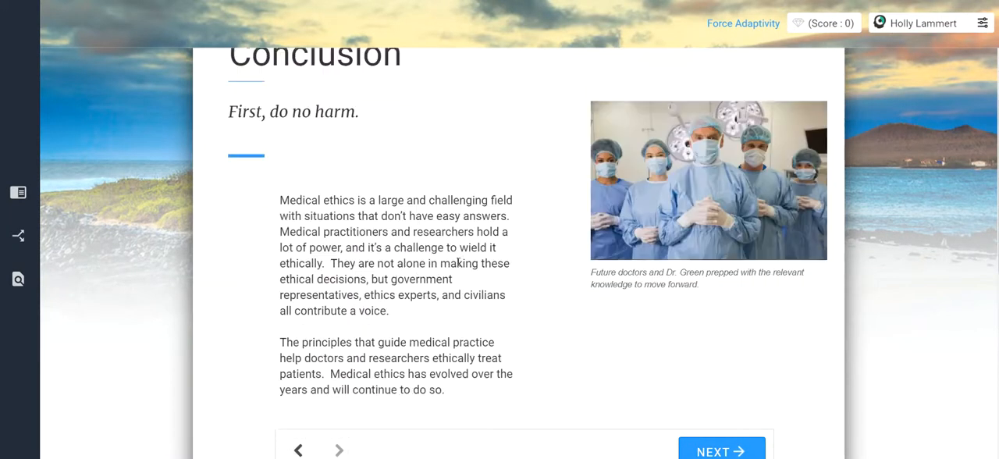
pyautogui.scroll(3)
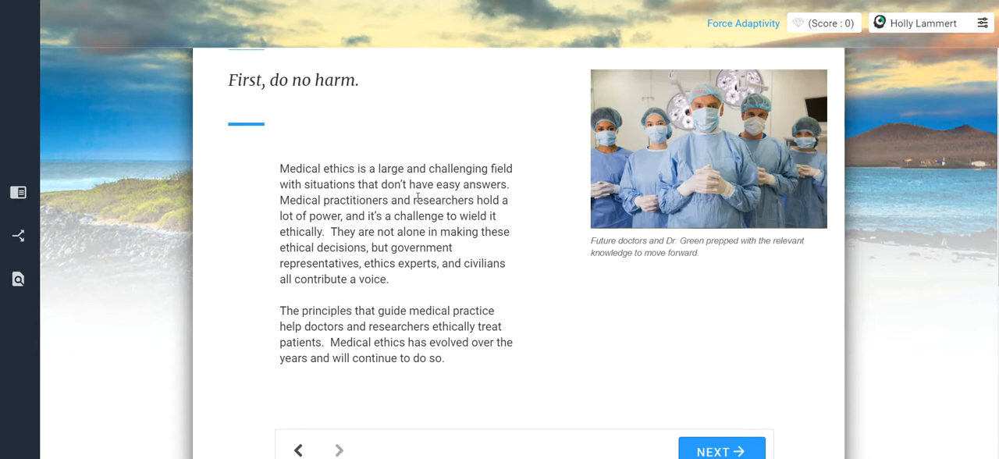
pyautogui.moveTo(627, 185)
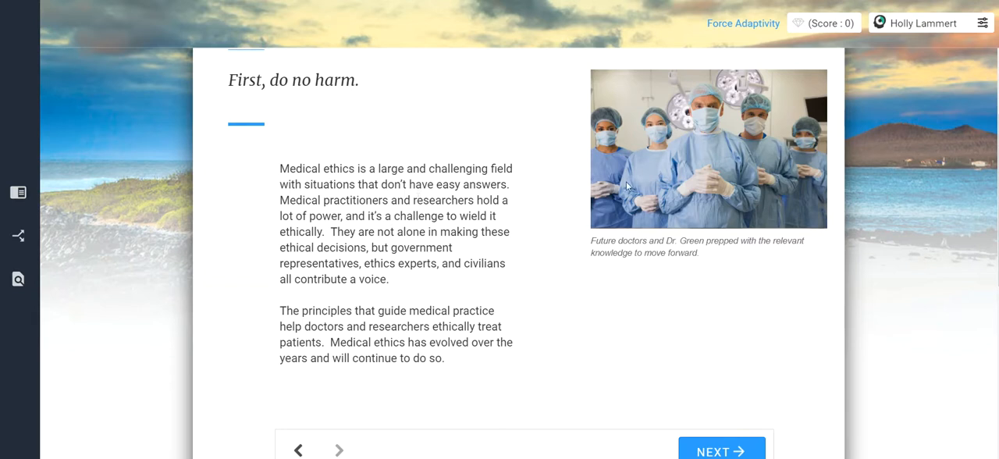
pyautogui.moveTo(732, 437)
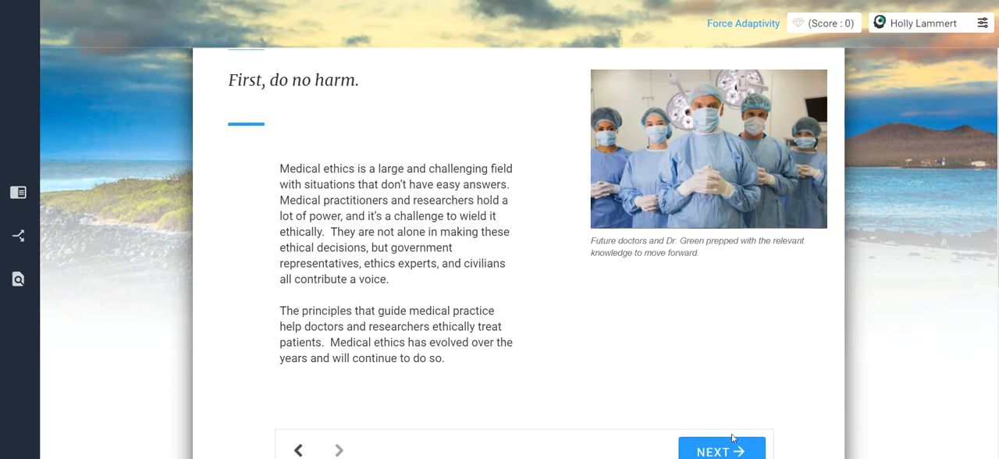
pyautogui.click(721, 450)
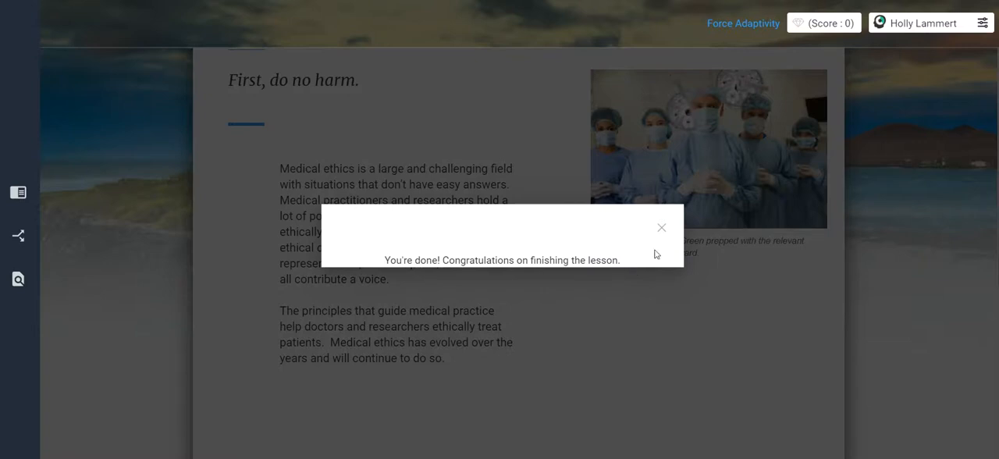
pyautogui.click(661, 227)
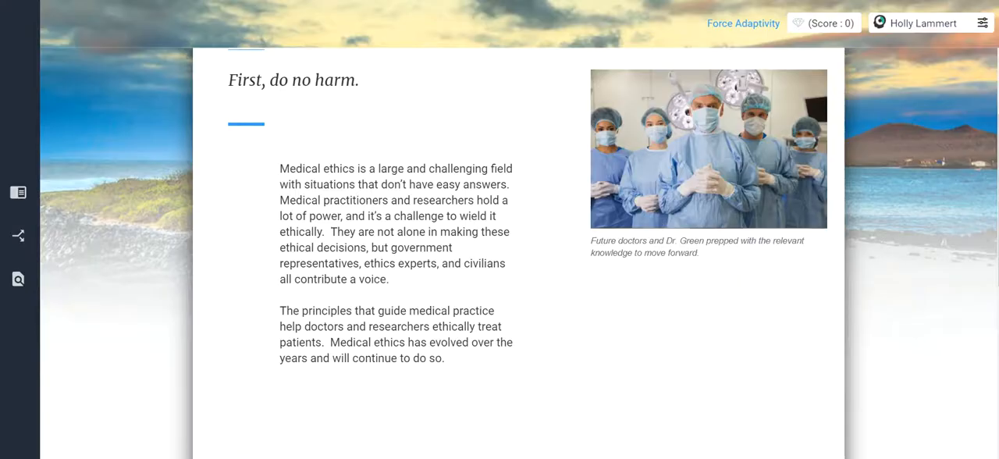